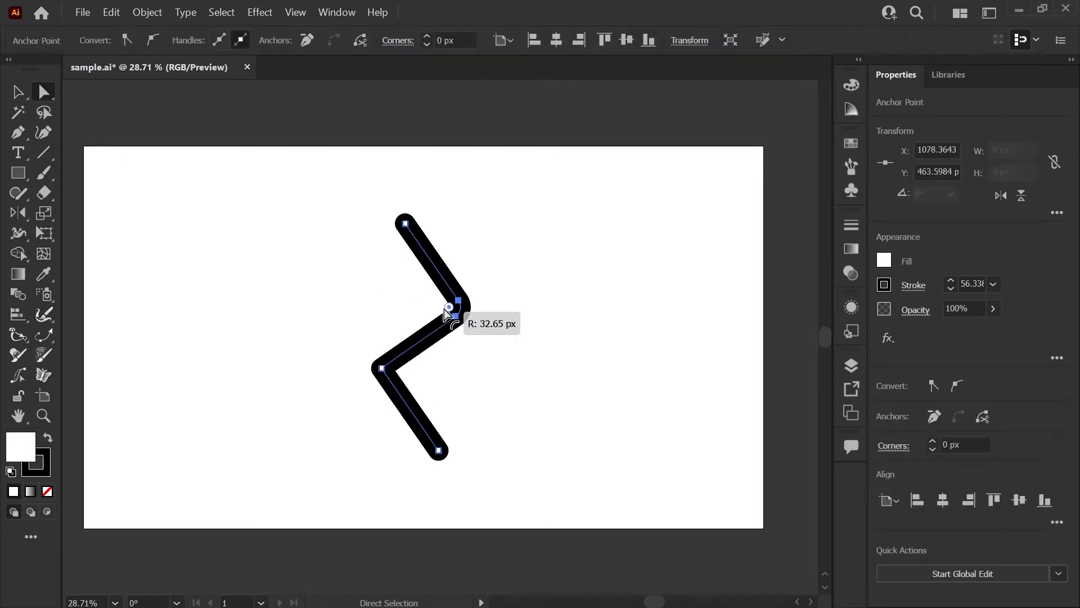
# Drag the middle corner widget to round the zigzag's bend.
pyautogui.moveTo(449, 306); pyautogui.dragTo(386, 295)
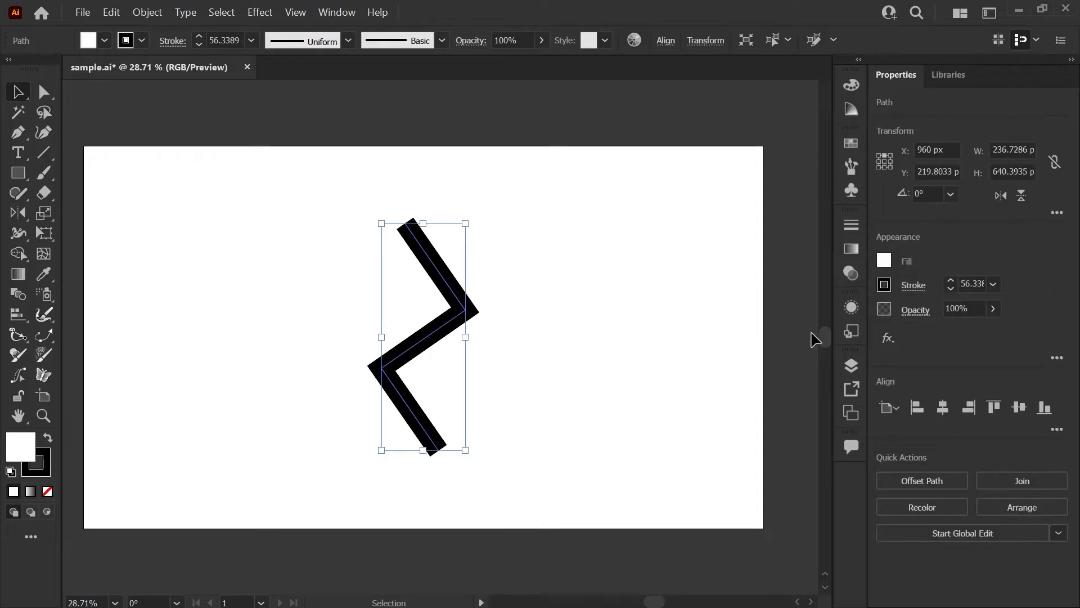
# Show the zigzag's stroke options (about 56 pt, flat caps, miter corners).
pyautogui.click(914, 286)
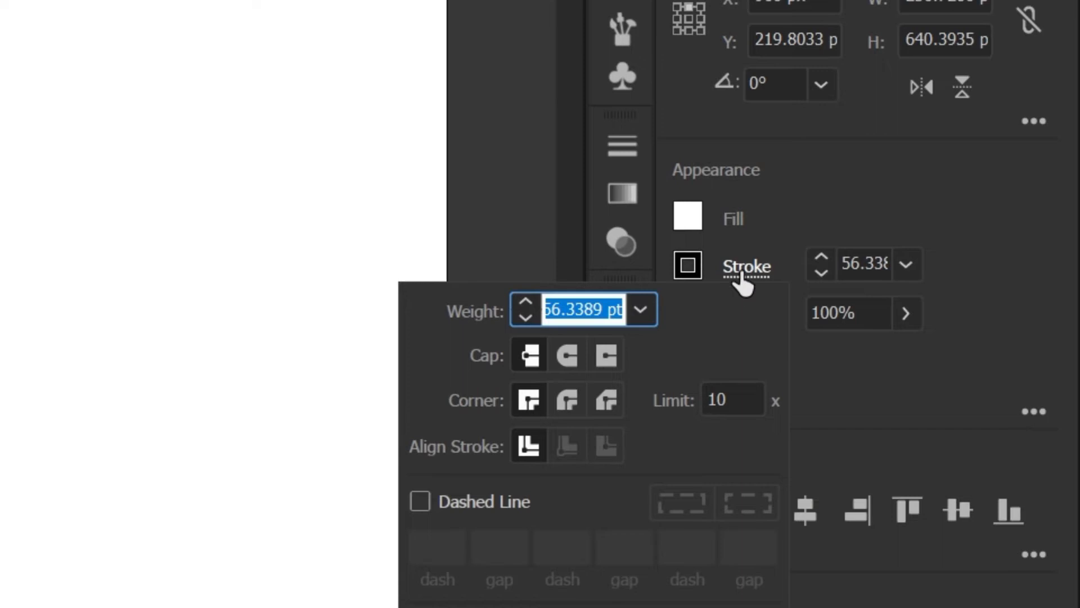
pyautogui.moveTo(494, 375)
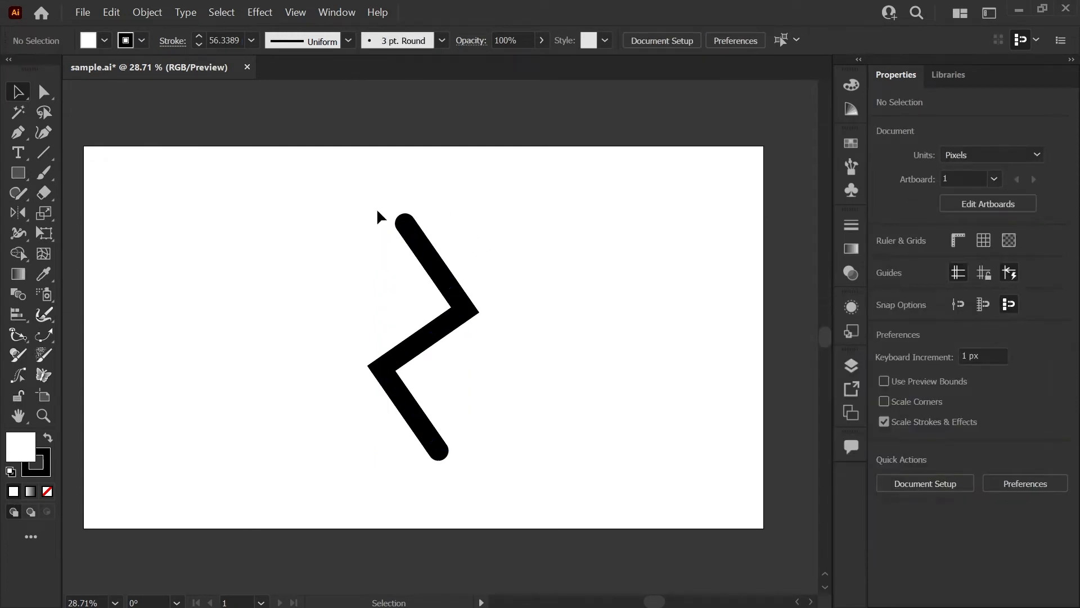
pyautogui.moveTo(363, 256)
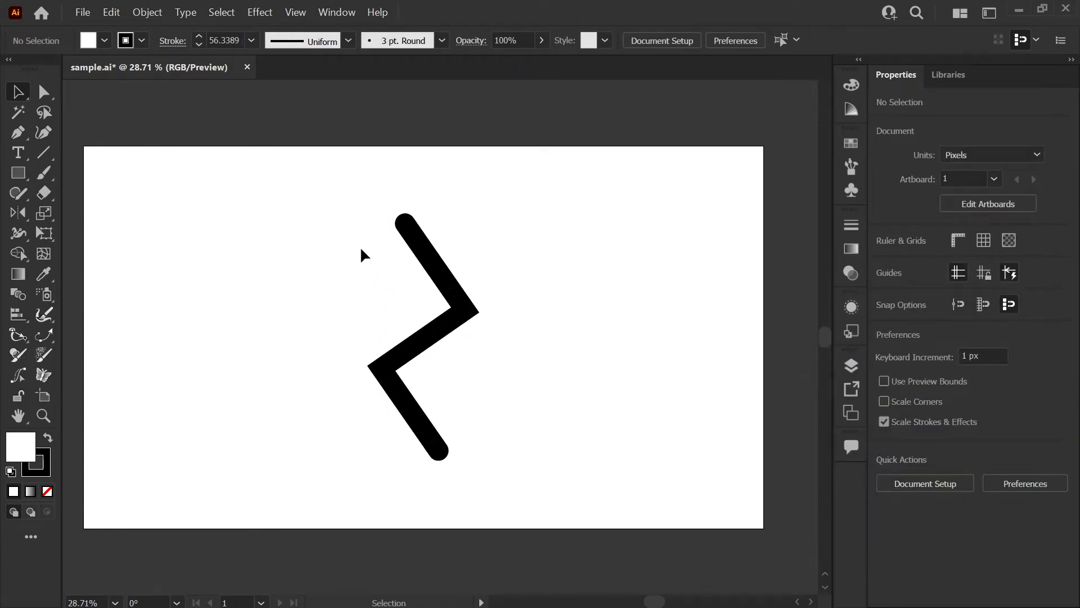
pyautogui.moveTo(360, 259)
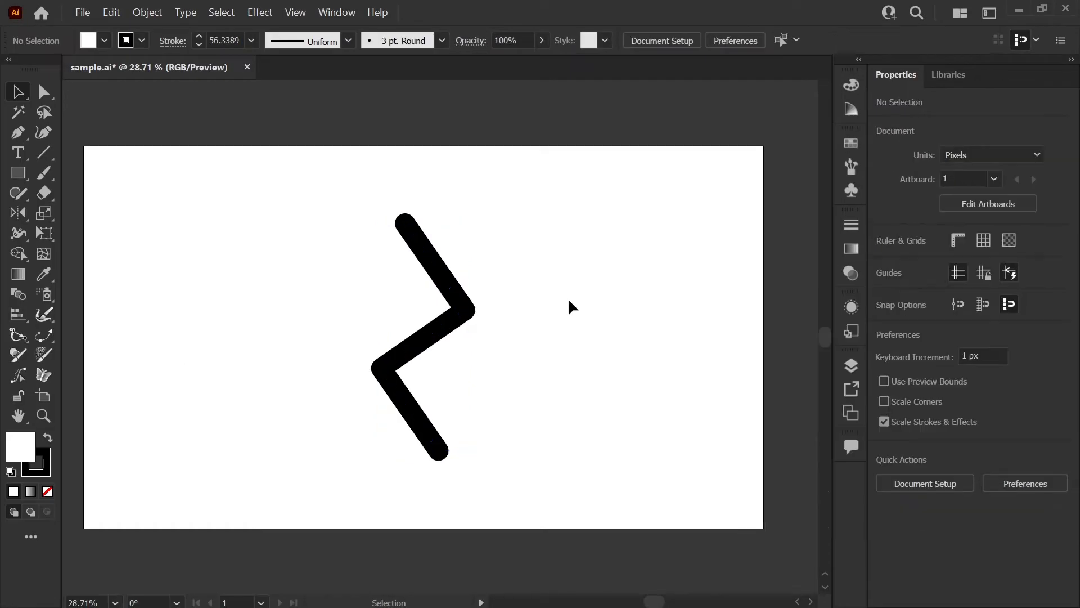
pyautogui.moveTo(452, 324)
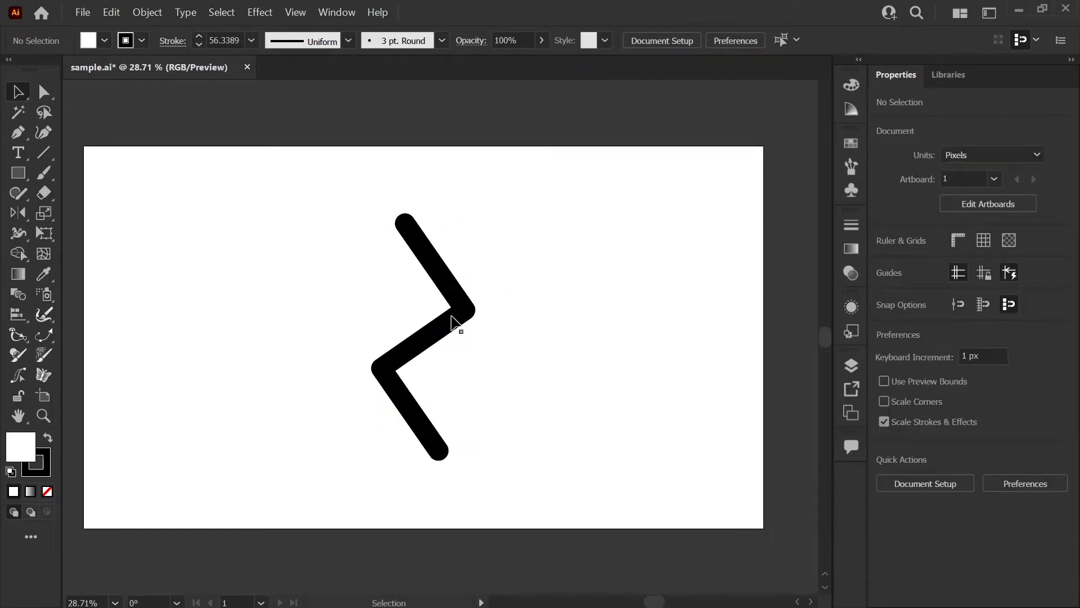
pyautogui.moveTo(553, 347)
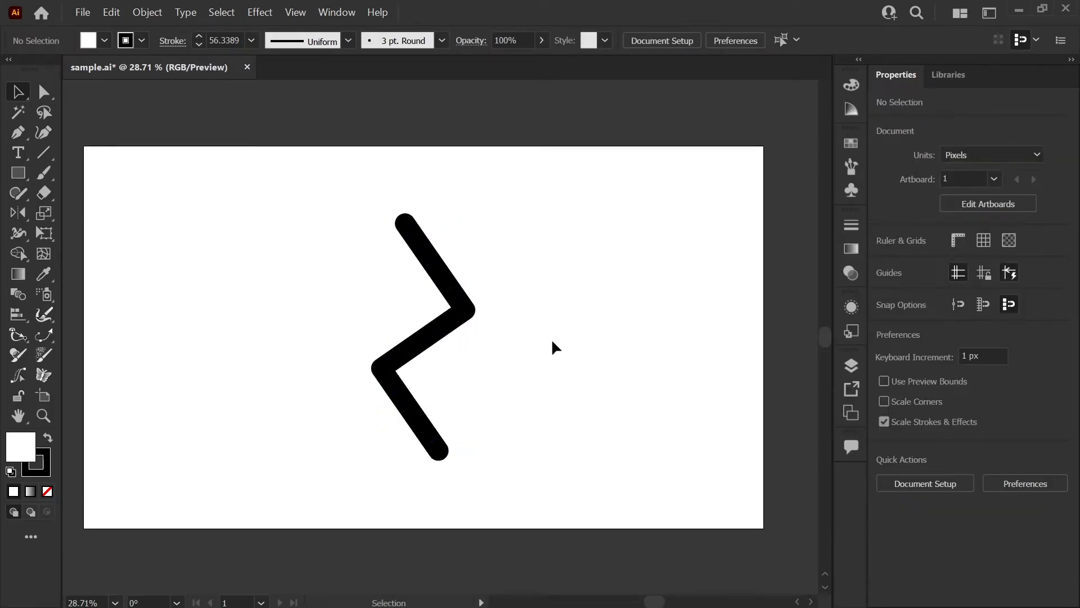
pyautogui.moveTo(491, 331)
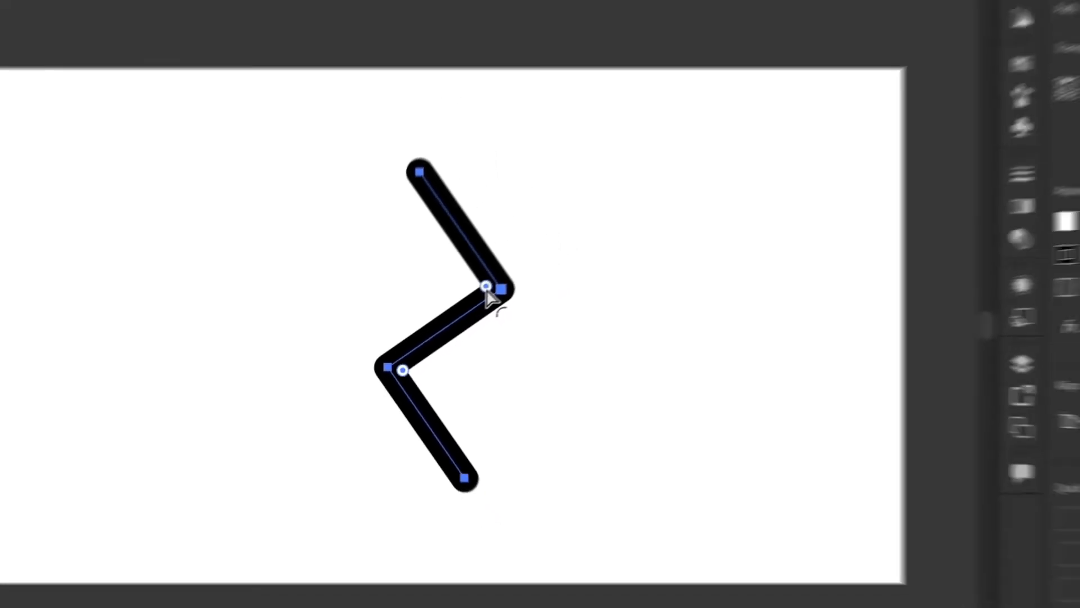
# Toggle corner widget display from the View menu so both bends show widgets.
pyautogui.click(295, 11)
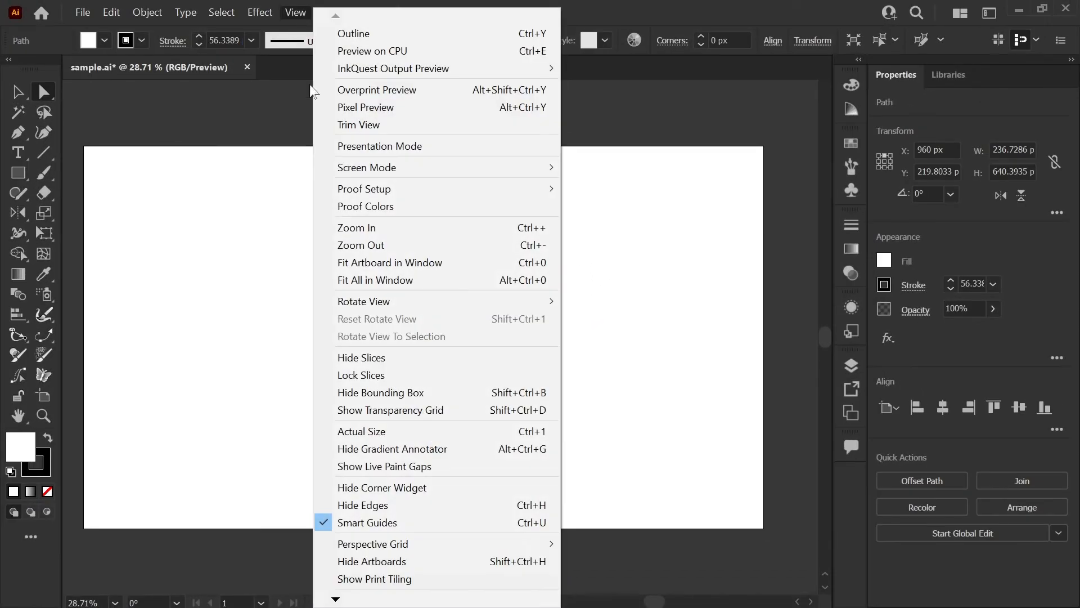
pyautogui.moveTo(410, 495)
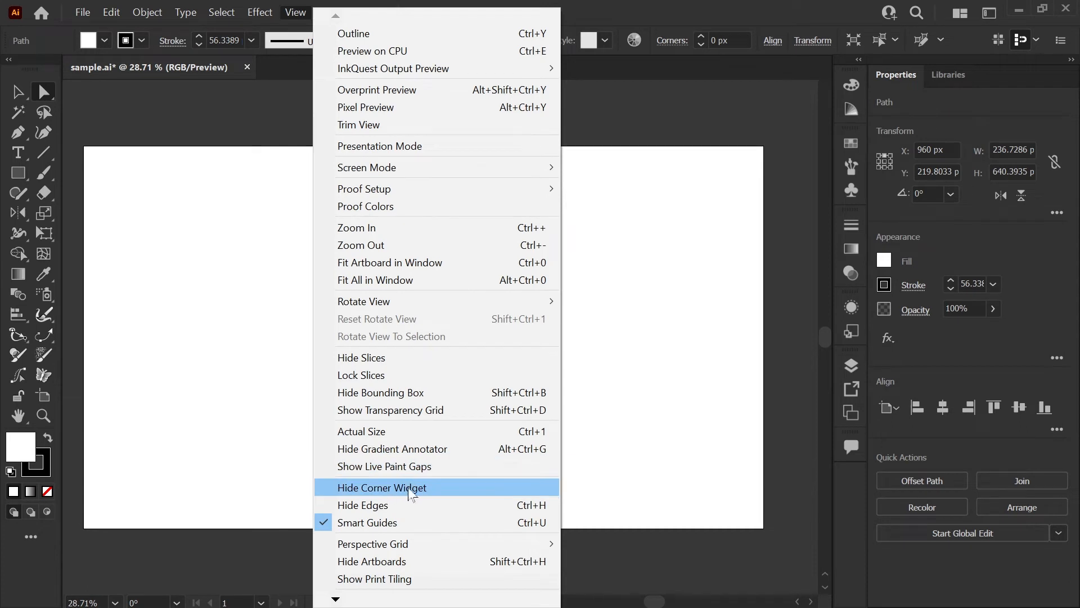
pyautogui.click(382, 487)
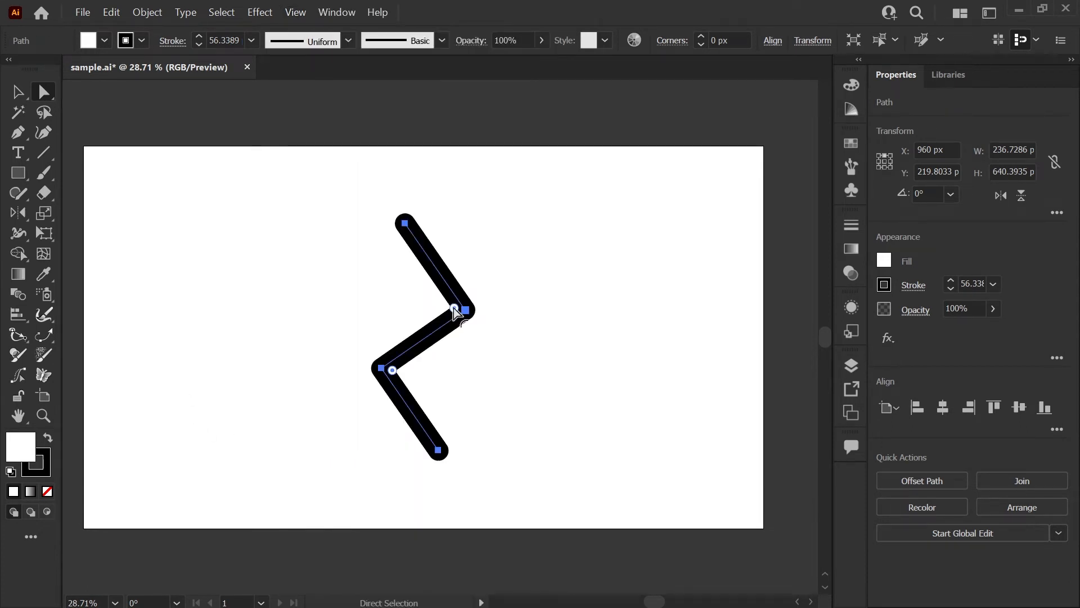
pyautogui.moveTo(454, 311); pyautogui.dragTo(418, 301)
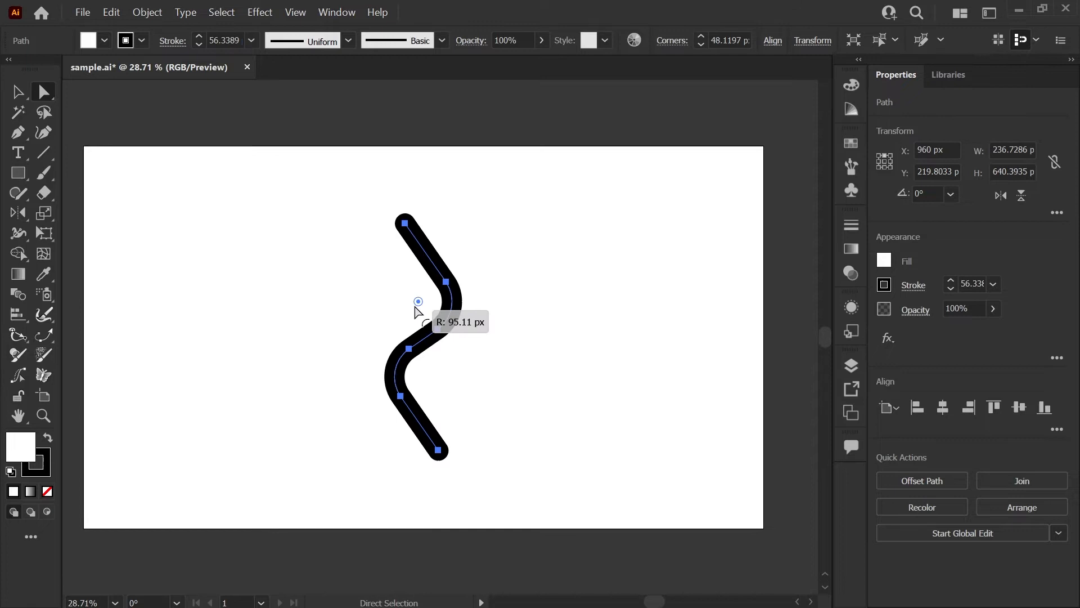
pyautogui.moveTo(419, 301); pyautogui.dragTo(434, 305)
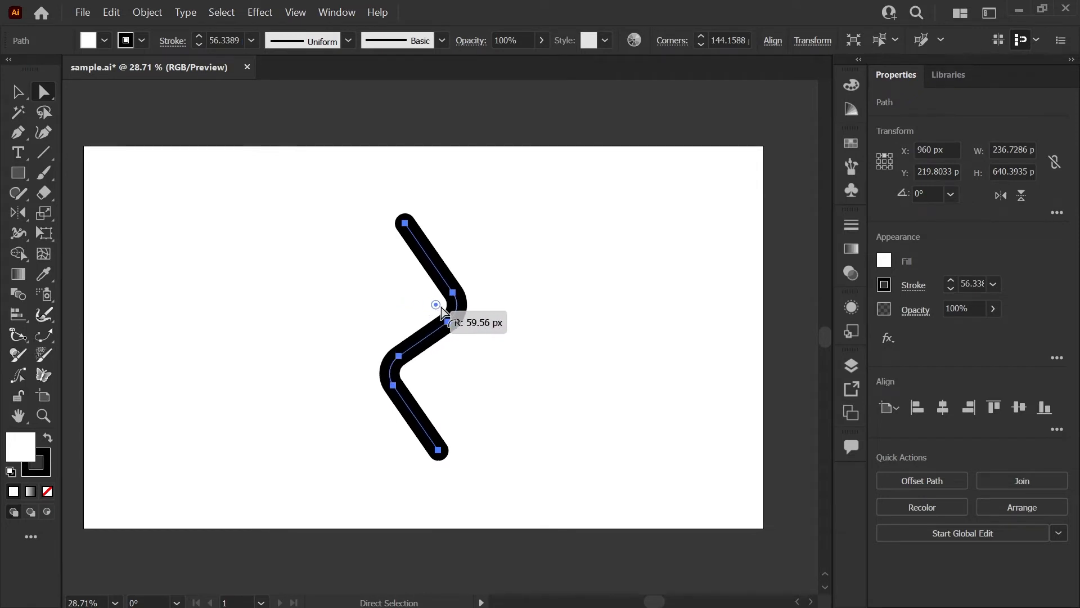
pyautogui.moveTo(436, 305); pyautogui.dragTo(427, 302)
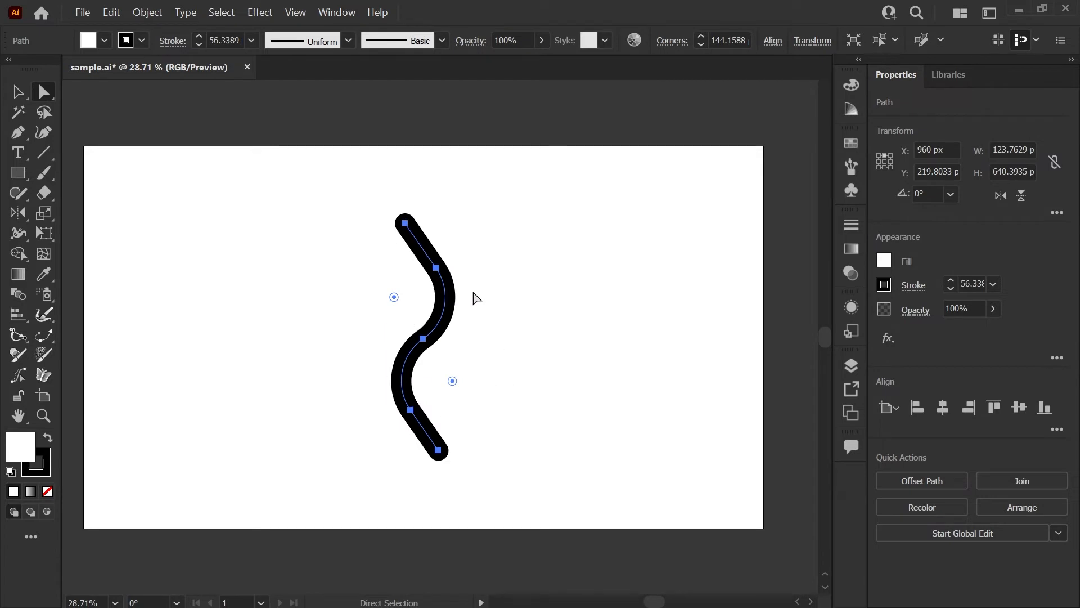
pyautogui.moveTo(453, 295)
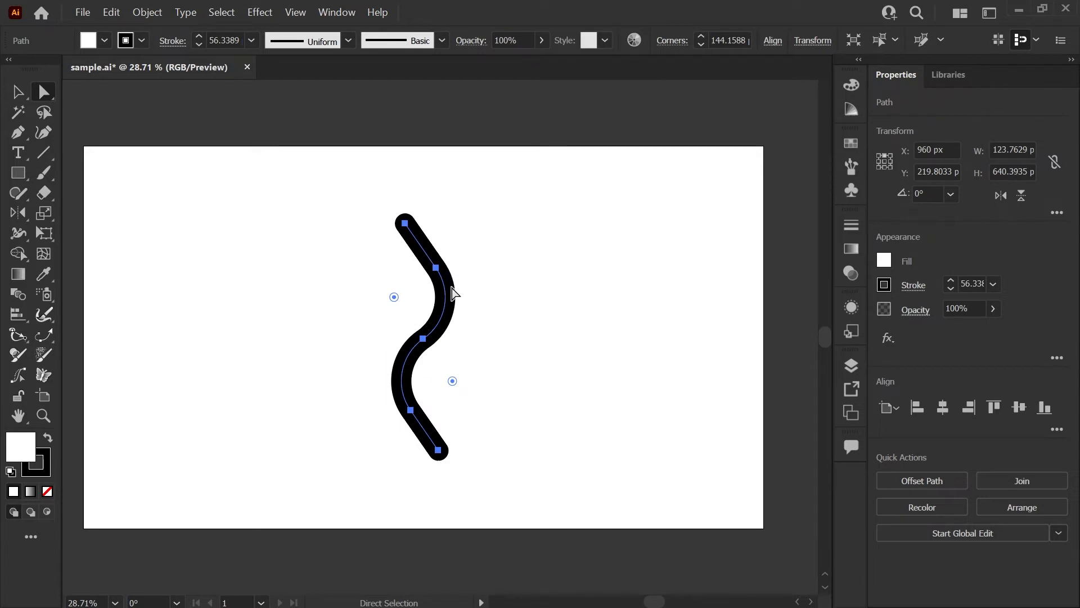
pyautogui.click(533, 399)
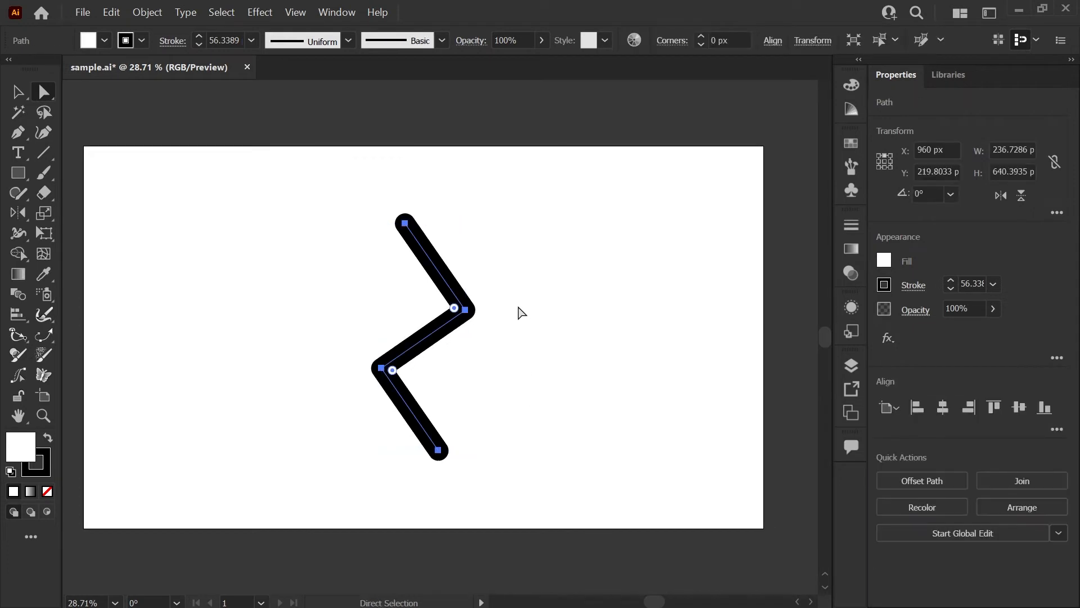
# Round only the upper corner point into a wide smooth curve, leaving the lower bend sharp.
pyautogui.click(501, 297)
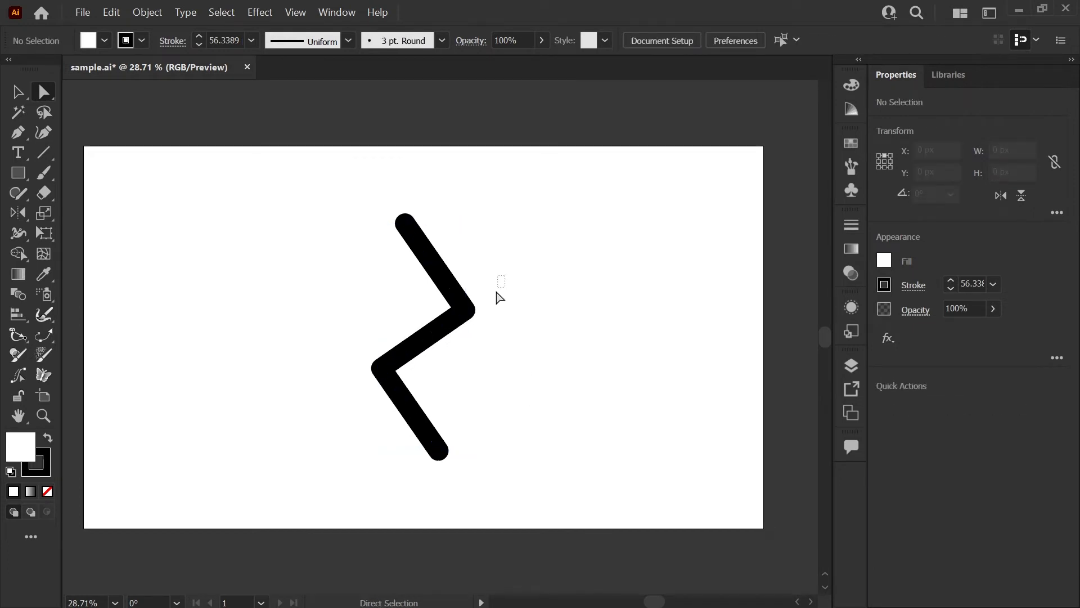
pyautogui.click(453, 307)
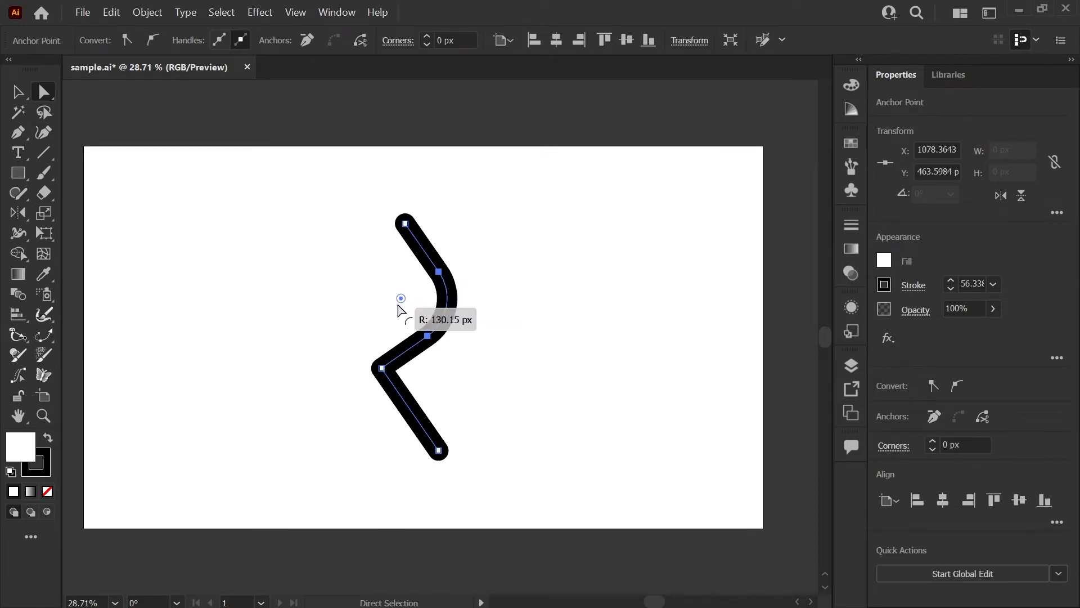
pyautogui.moveTo(401, 297); pyautogui.dragTo(365, 291)
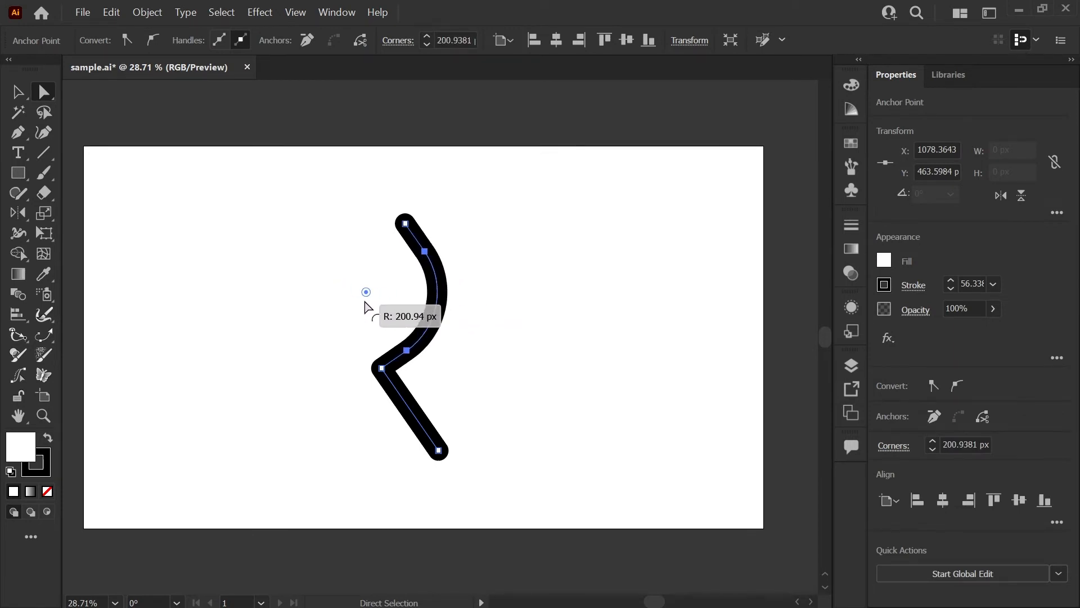
pyautogui.click(516, 392)
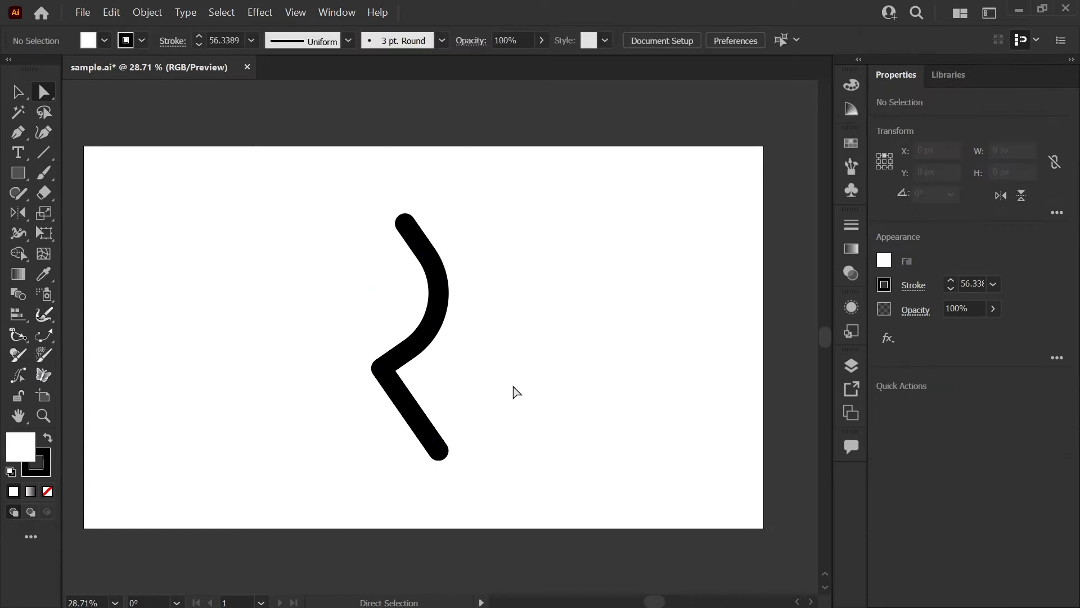
pyautogui.moveTo(406, 224)
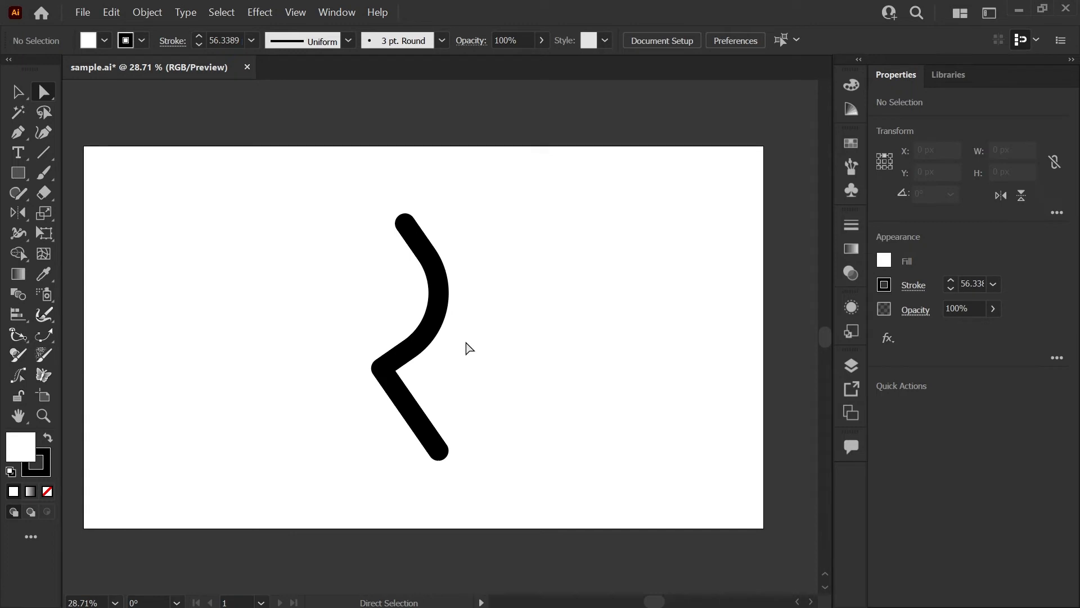
pyautogui.moveTo(496, 375)
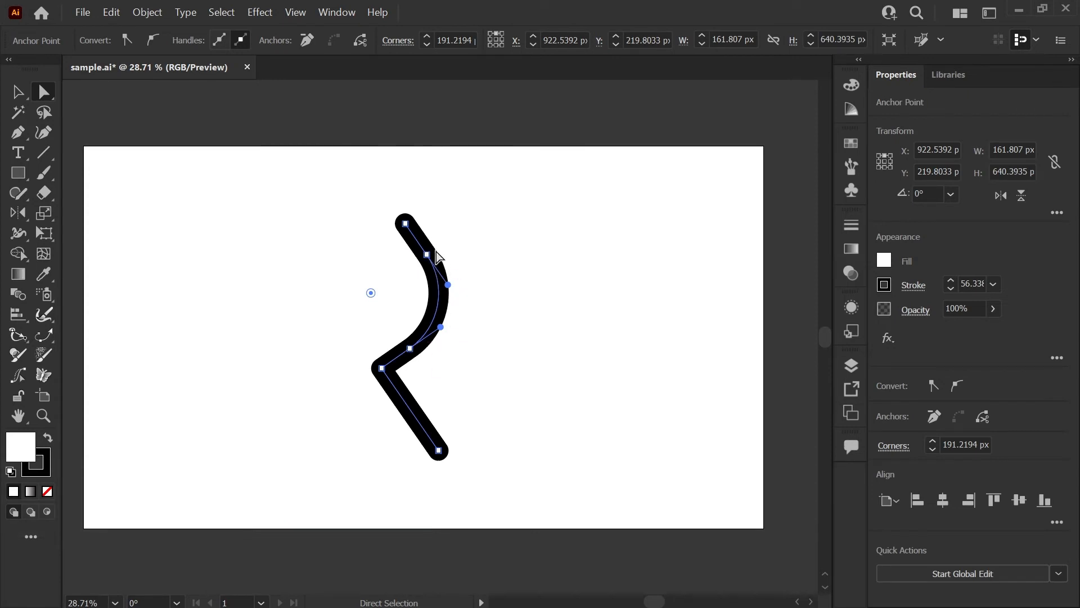
pyautogui.moveTo(383, 376)
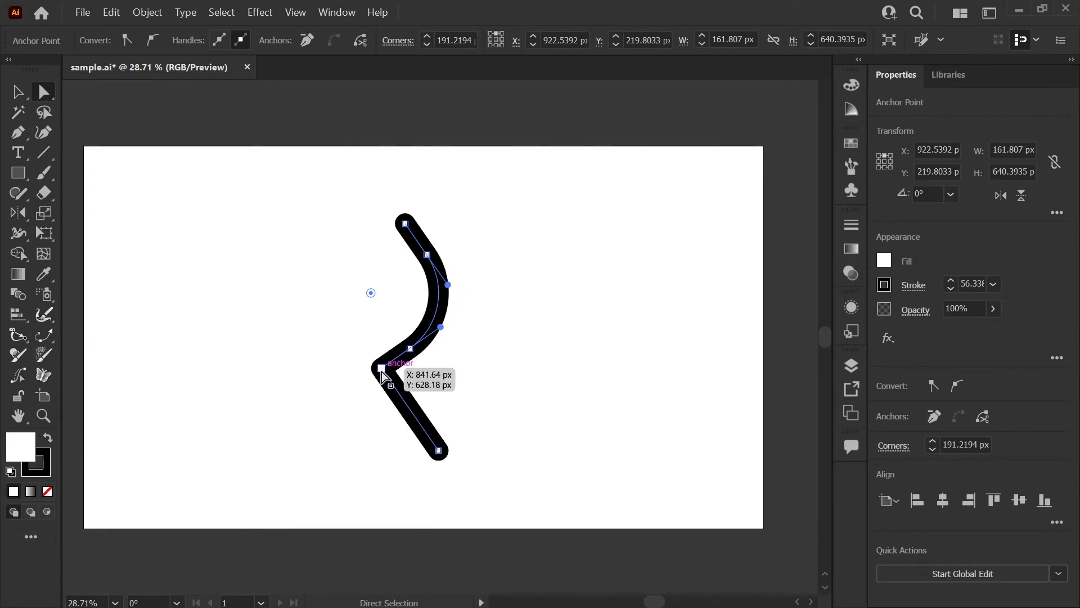
# Select the lower sharp corner anchor with Direct Selection.
pyautogui.click(382, 368)
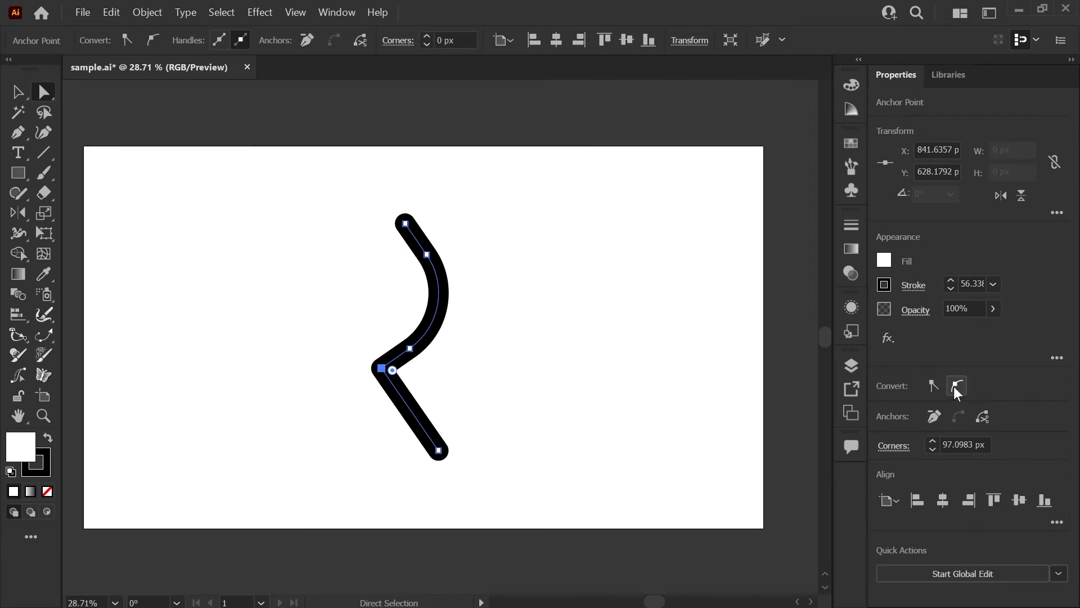
# Convert the lower corner to a smooth point and reshape its handles into a flowing S-curve.
pyautogui.click(957, 386)
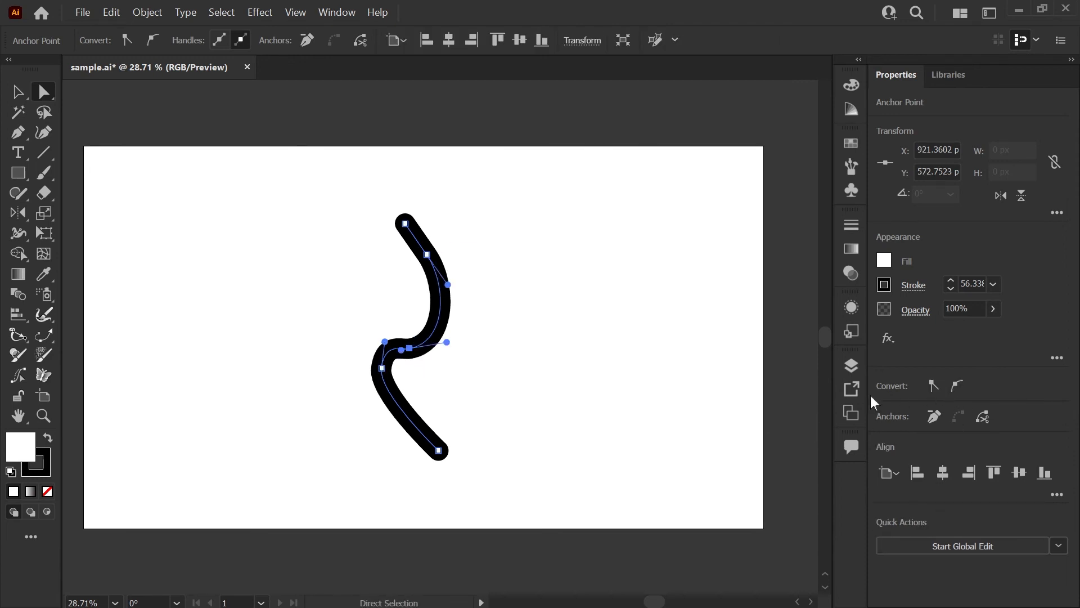
pyautogui.moveTo(401, 349); pyautogui.dragTo(431, 348)
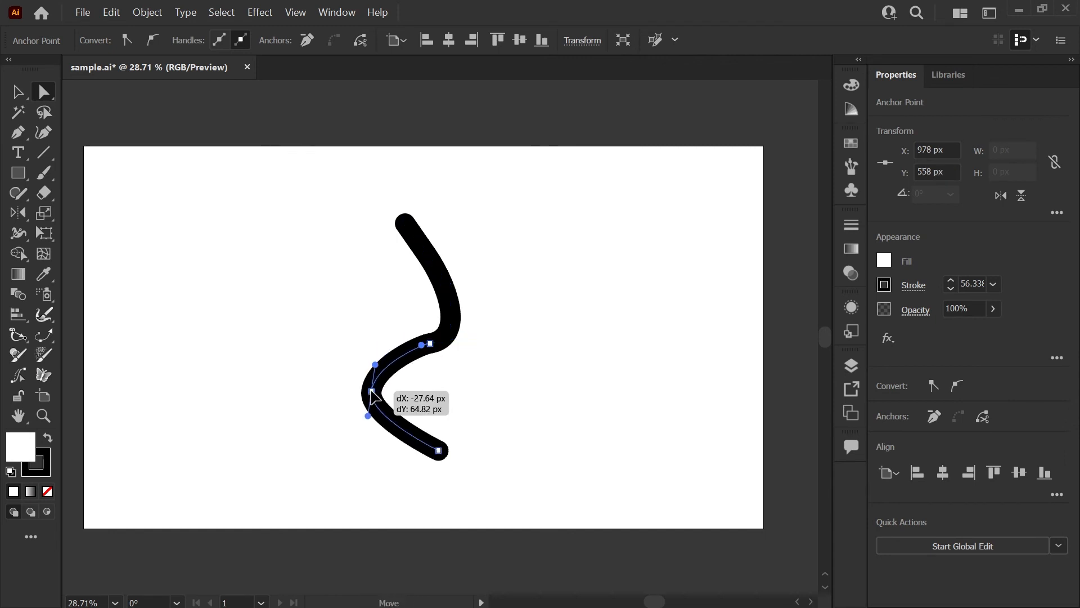
pyautogui.moveTo(376, 396); pyautogui.dragTo(360, 340)
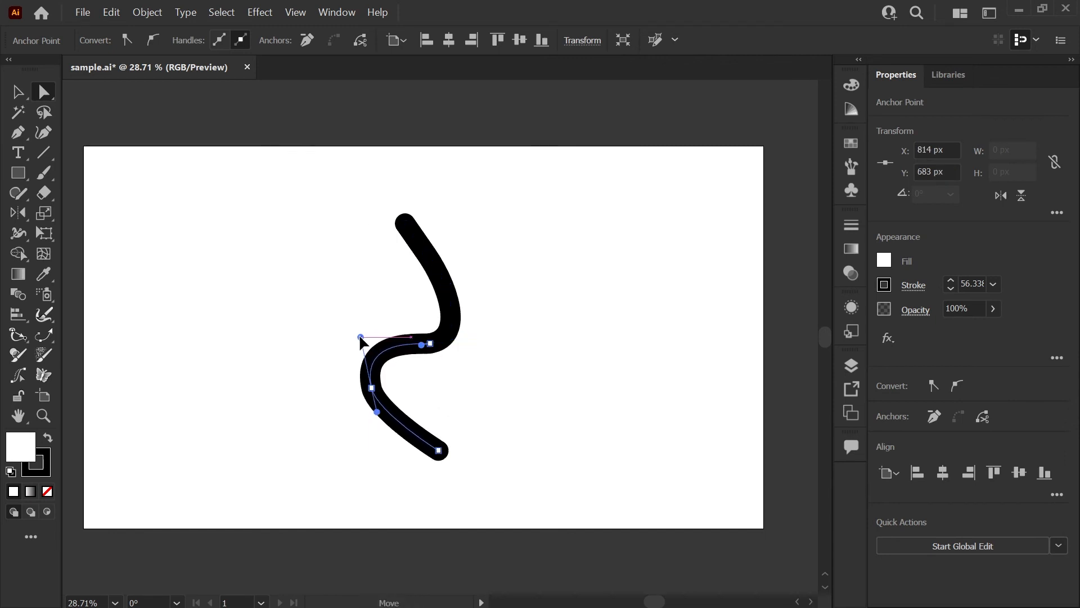
pyautogui.click(507, 382)
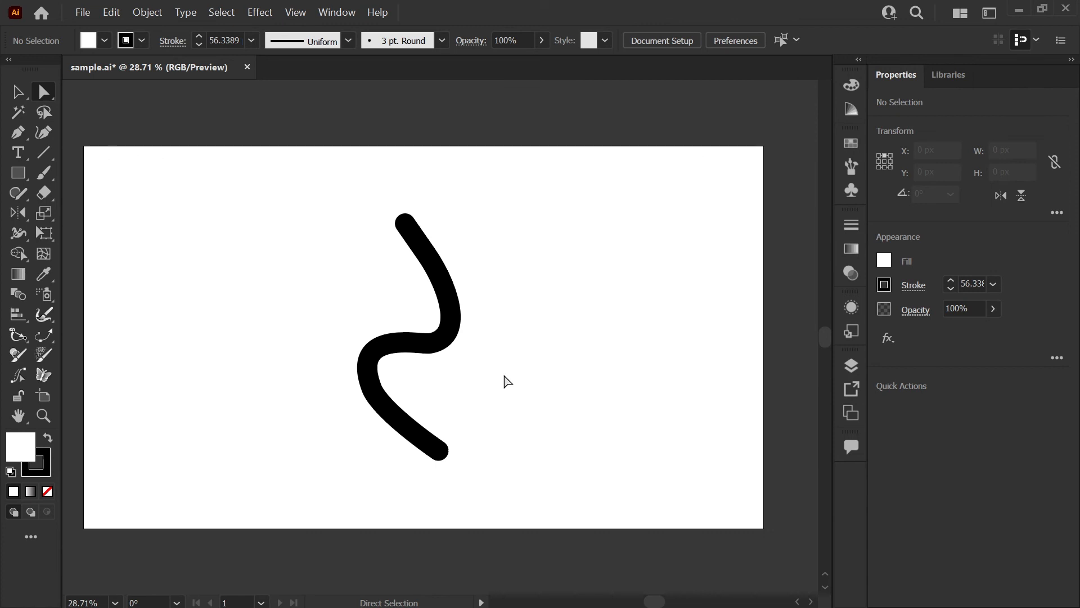
pyautogui.moveTo(511, 385)
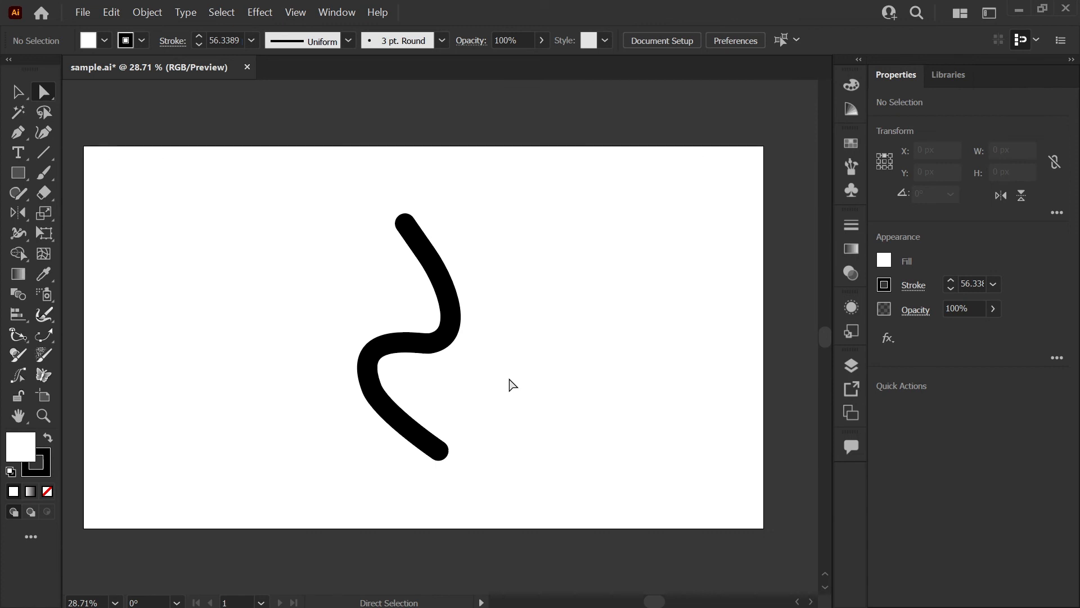